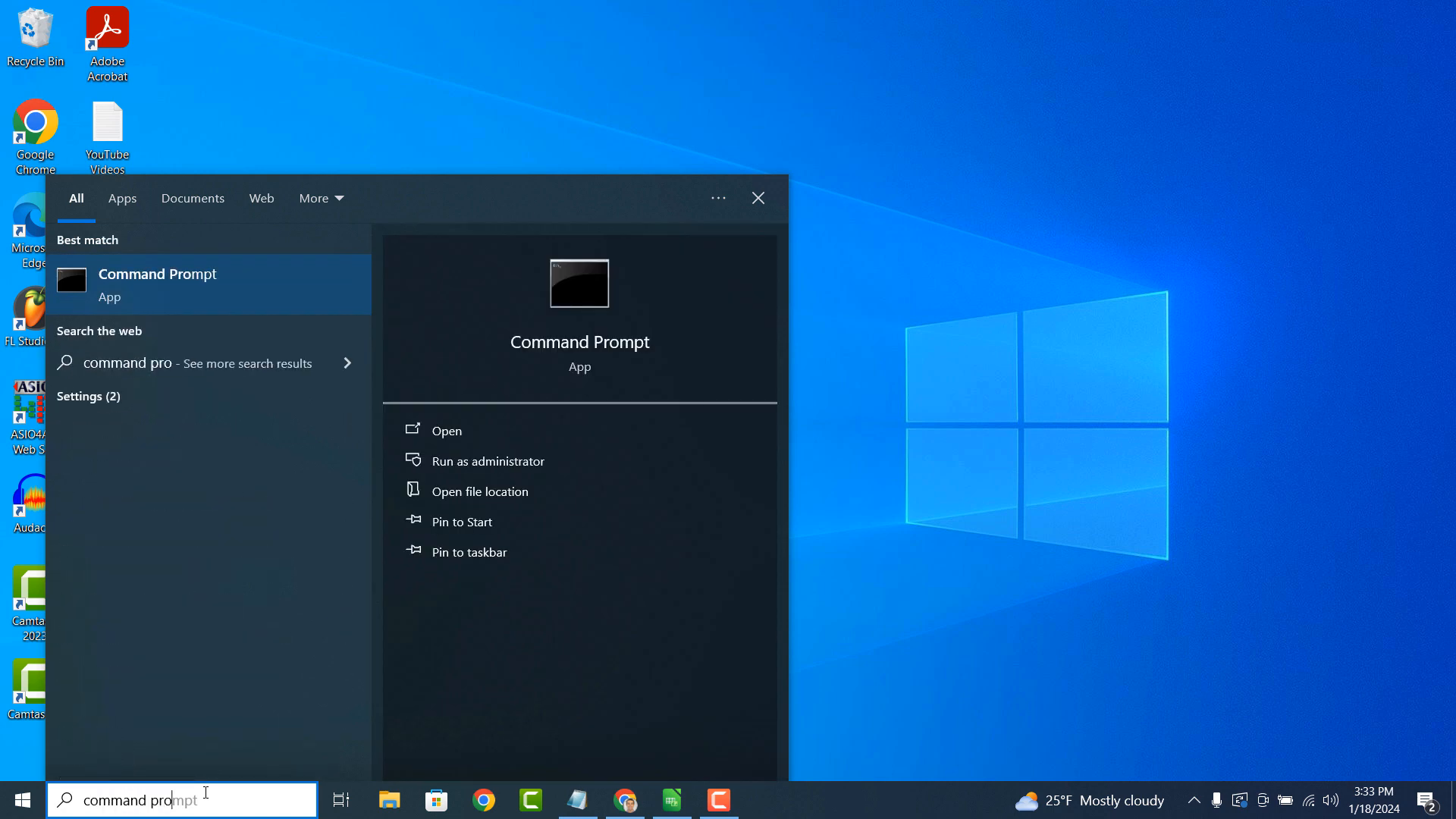
Launch Command Prompt from the Start search results for 'command prompt'.
text(pt)
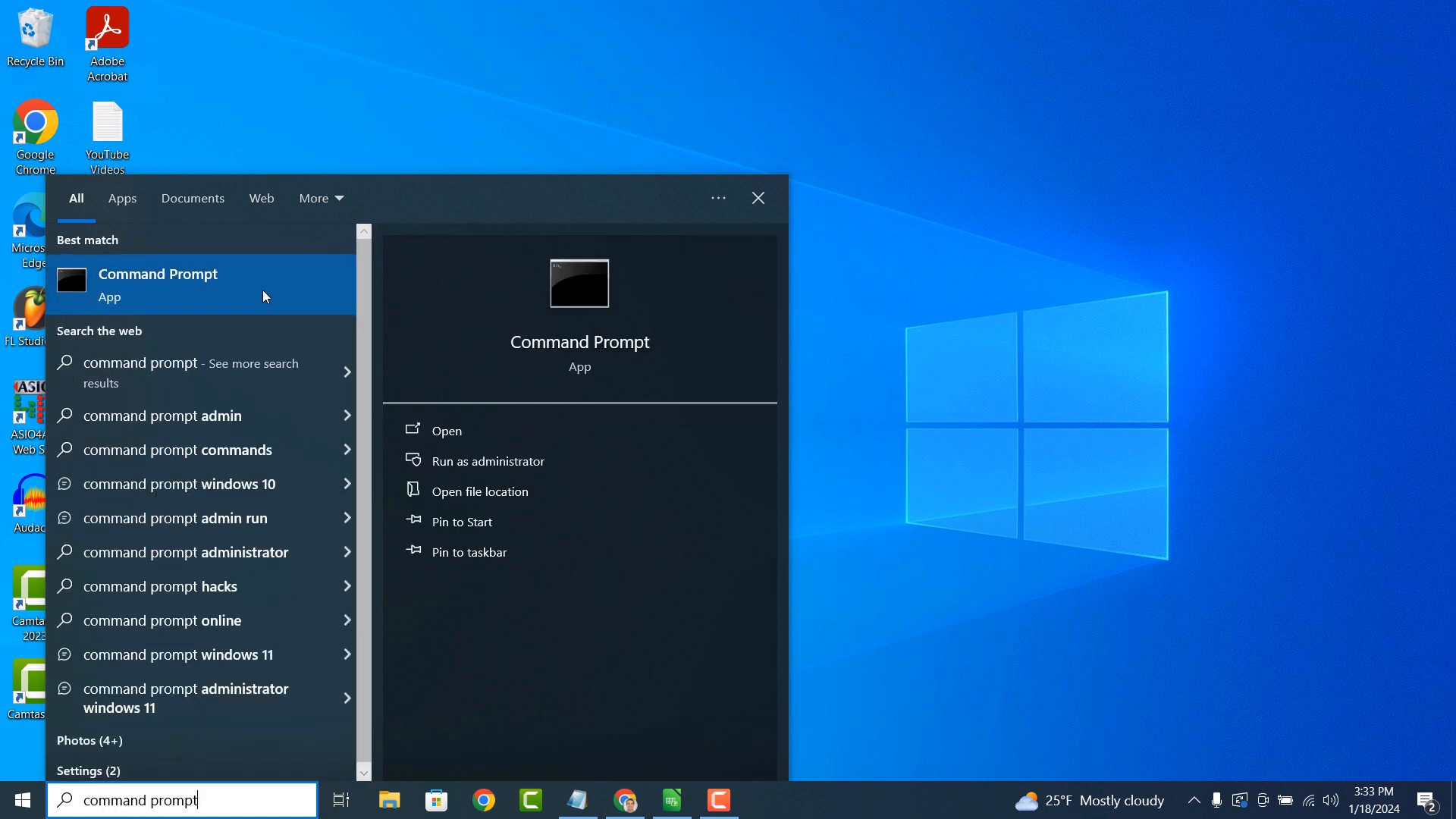
click(446, 429)
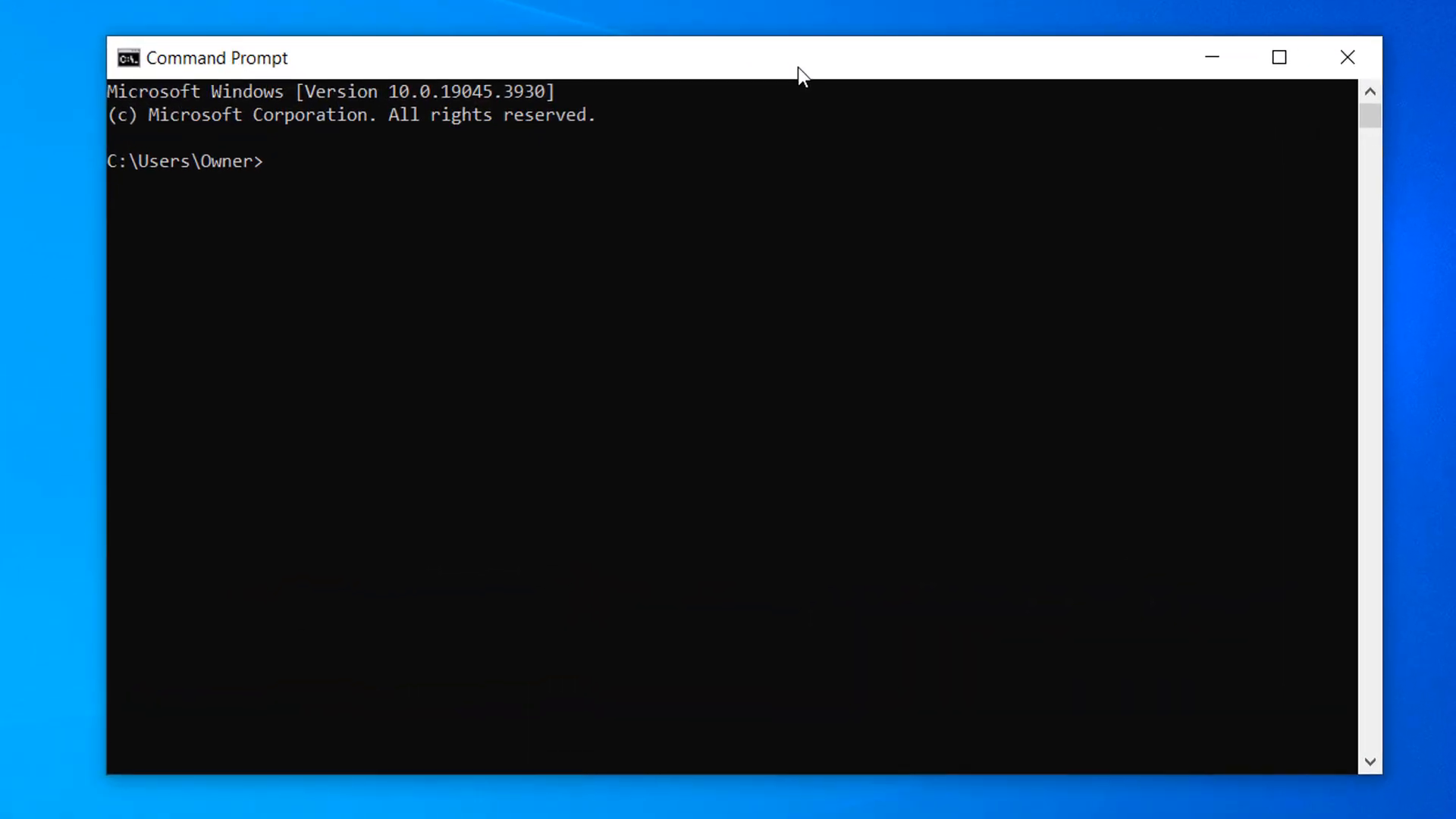
Run 'wmic csproduct get name', returning HP EliteBook 840 G7 Notebook PC.
text(wmic)
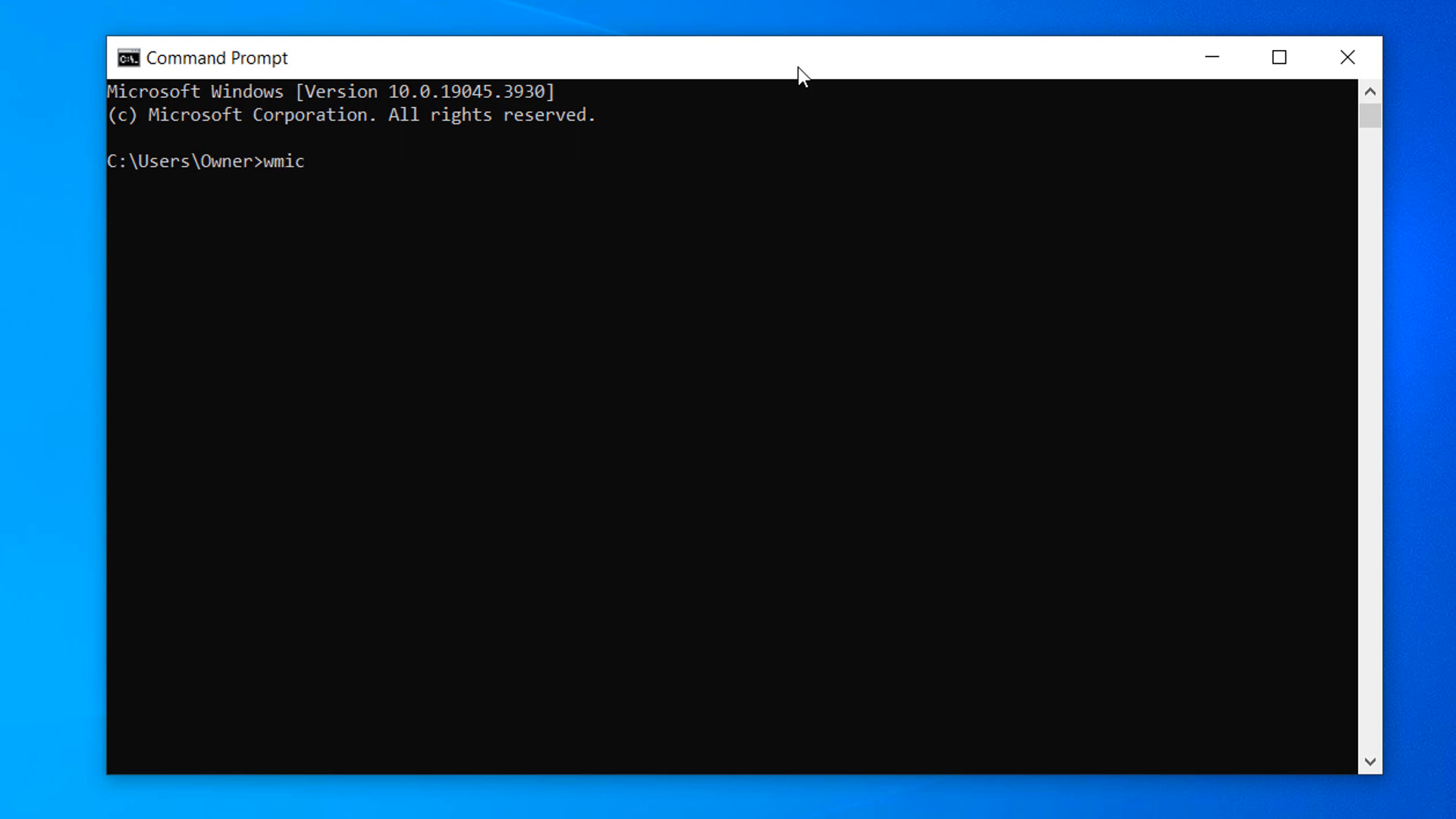
text(csproduc)
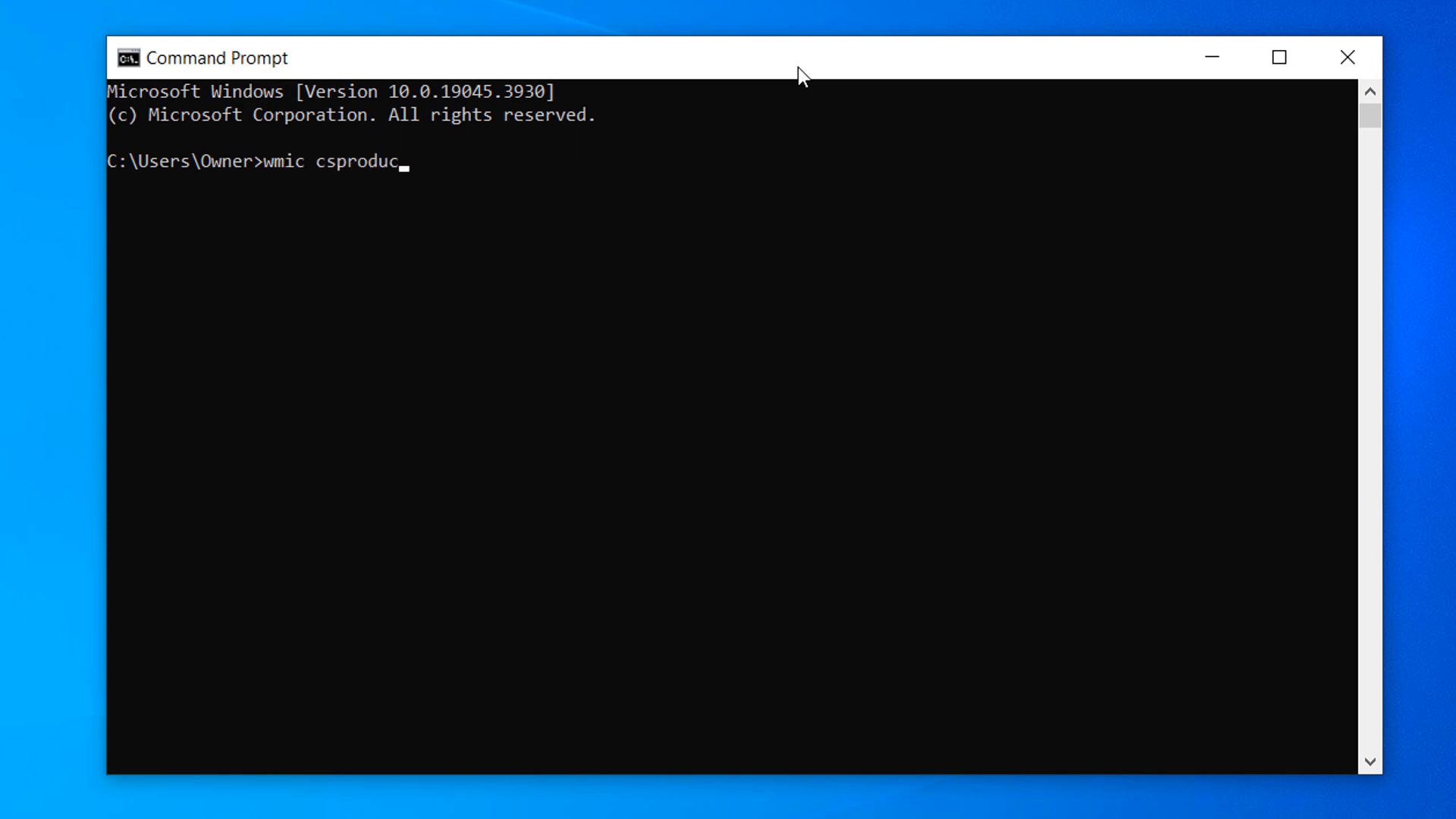
text(t g)
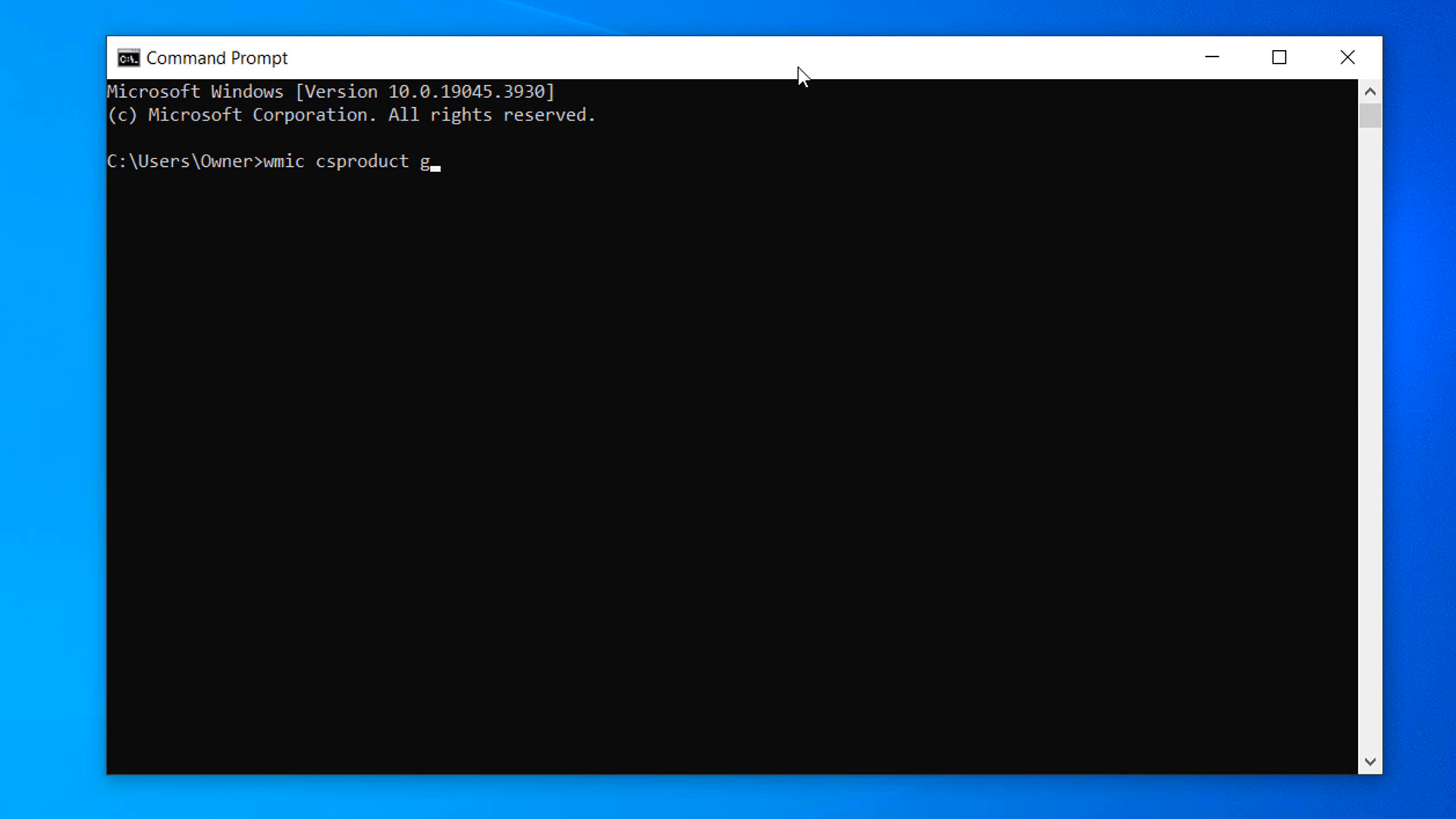
text(et name)
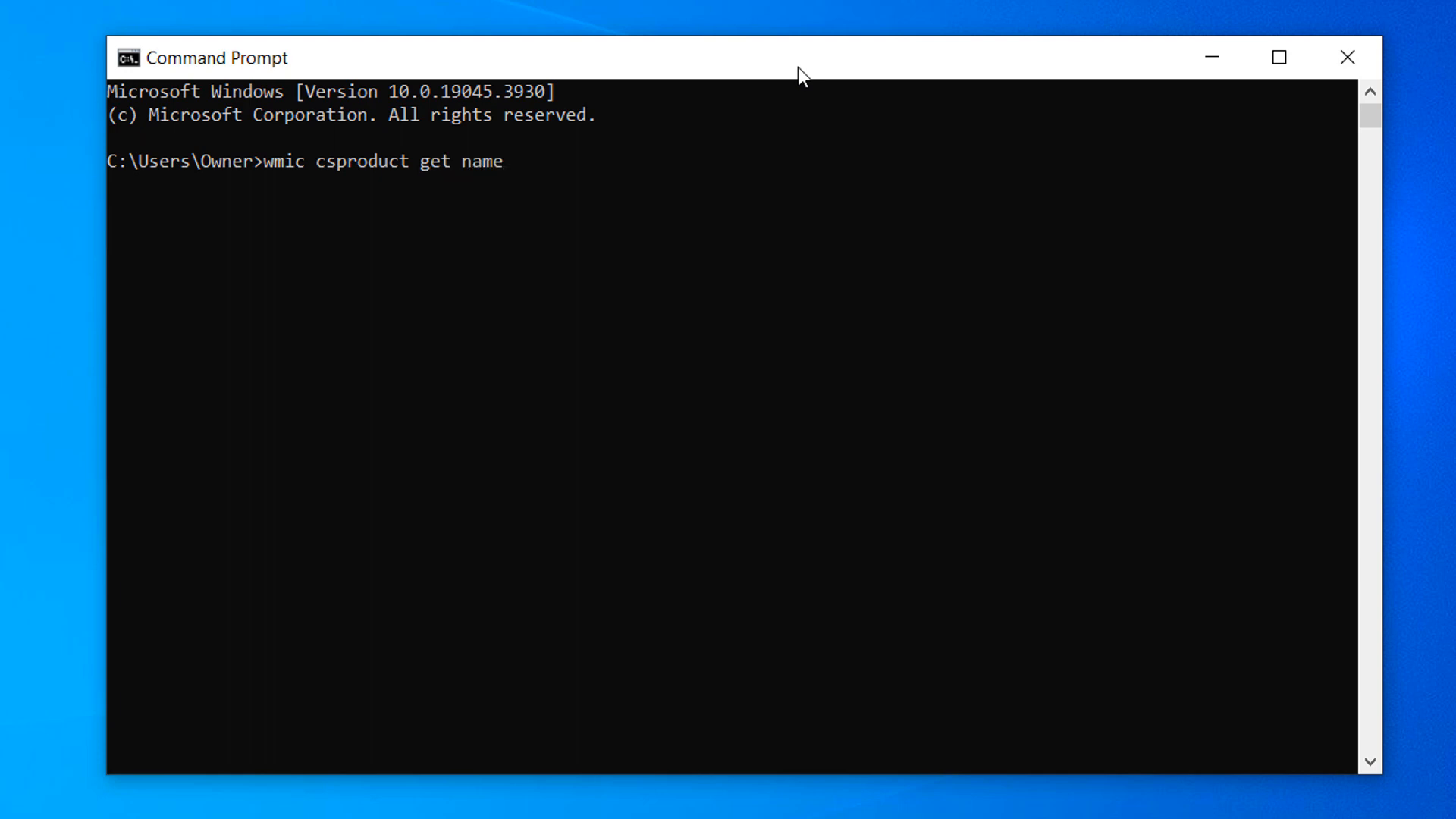
key(Return)
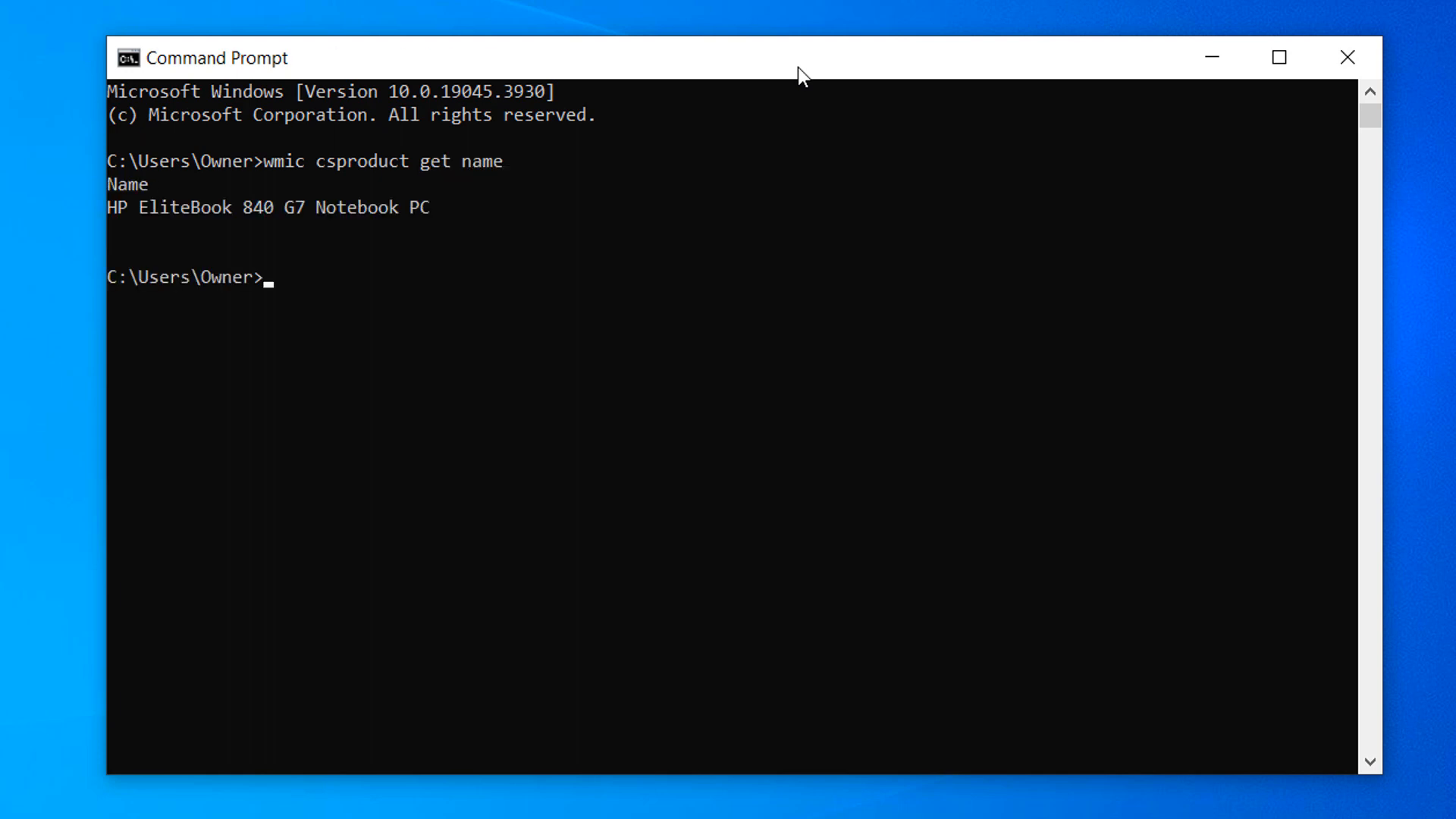